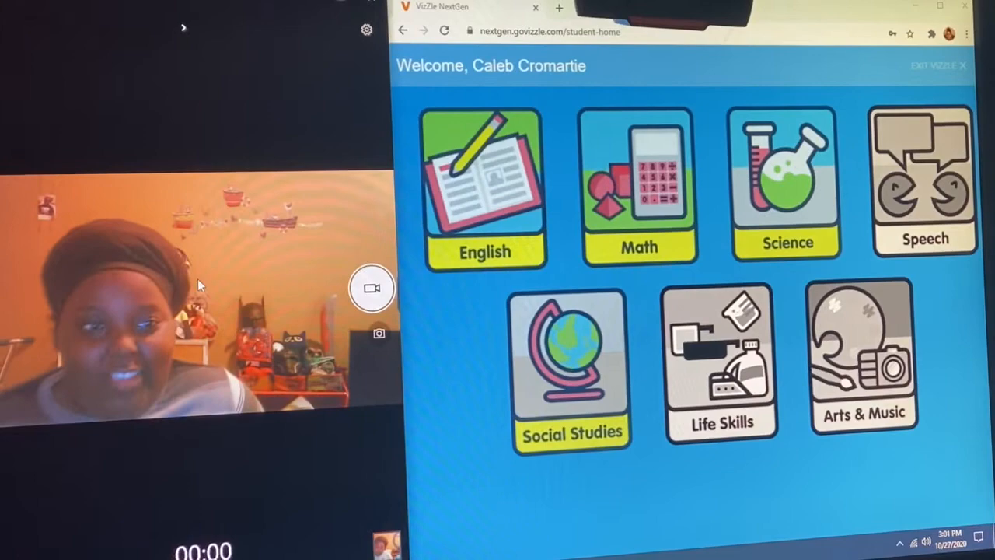
Launch the two-times-table matching activity from the Math section of the student home.
click(639, 186)
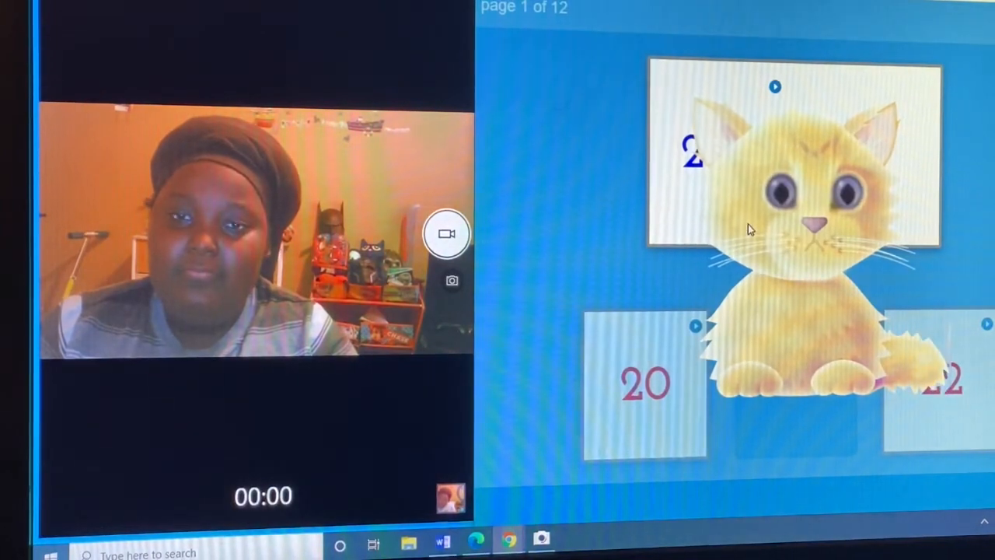
Answer 2 x 3 with 6, 2 x 4 with 8 and 2 x 5 with 10, reaching page 6.
click(793, 152)
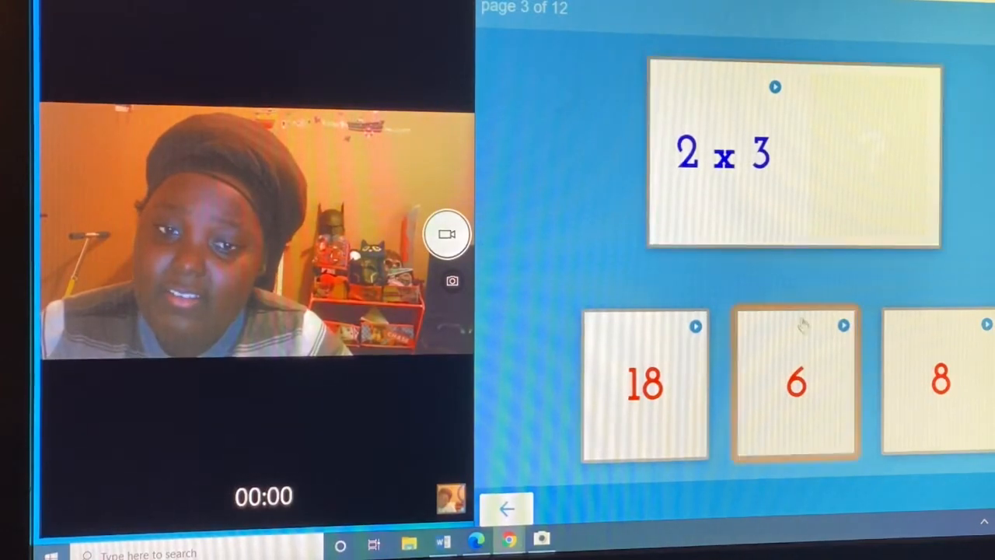
click(794, 381)
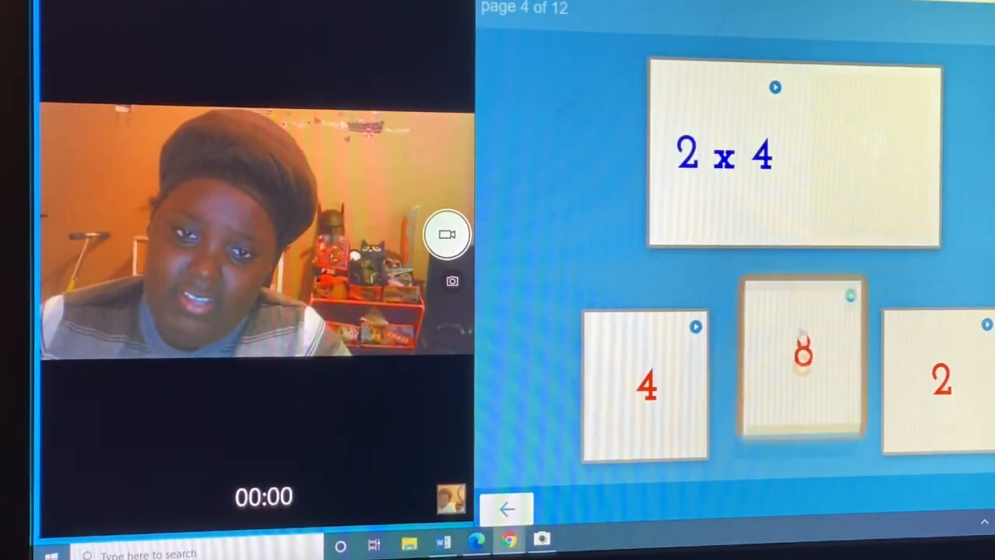
click(801, 354)
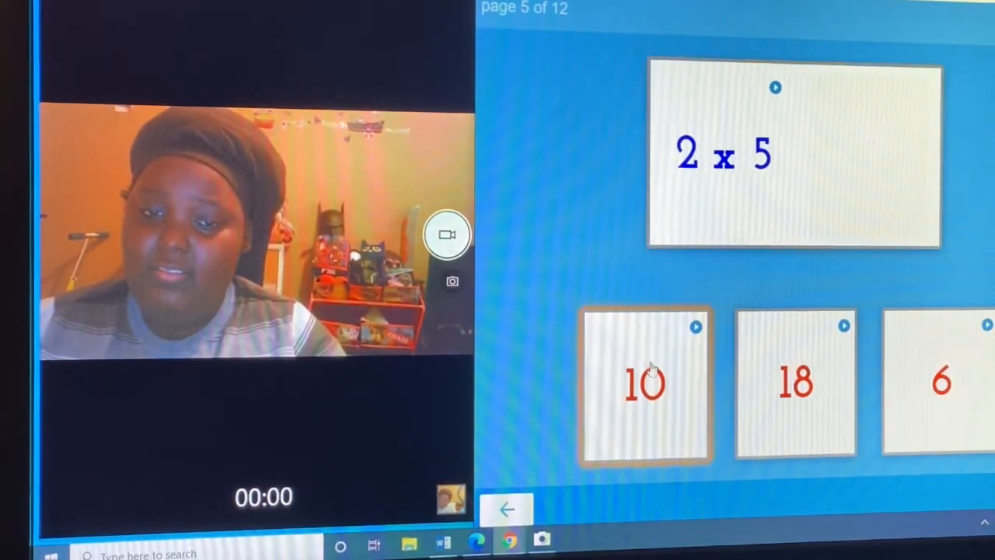
click(644, 382)
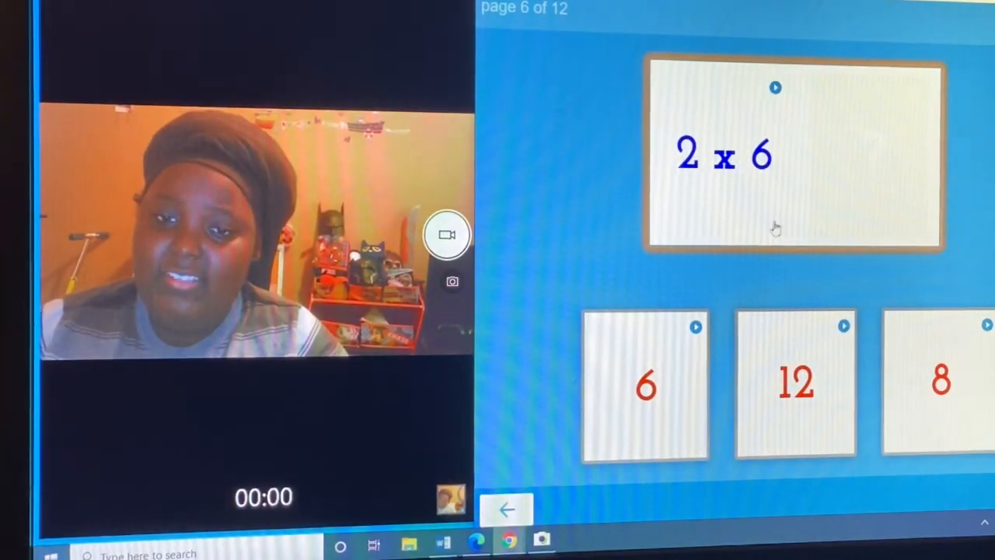
Match 12 to 2 x 6 and answer 2 x 8 with 16.
drag(795, 381, 886, 155)
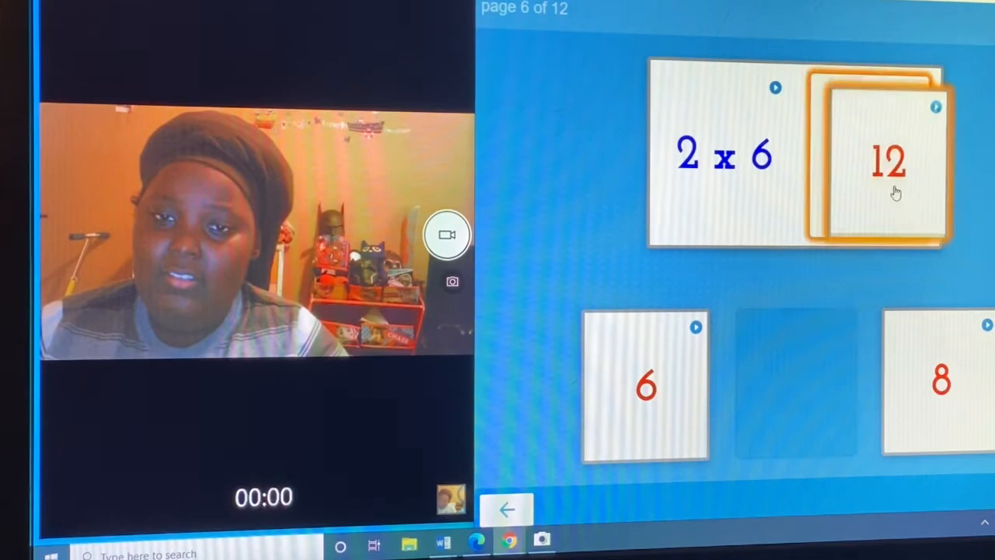
click(890, 159)
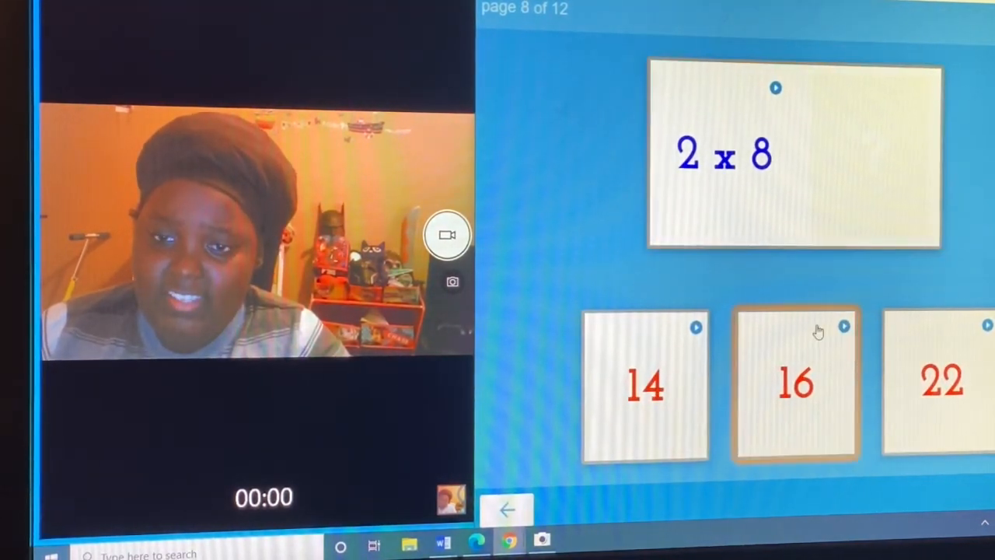
click(794, 383)
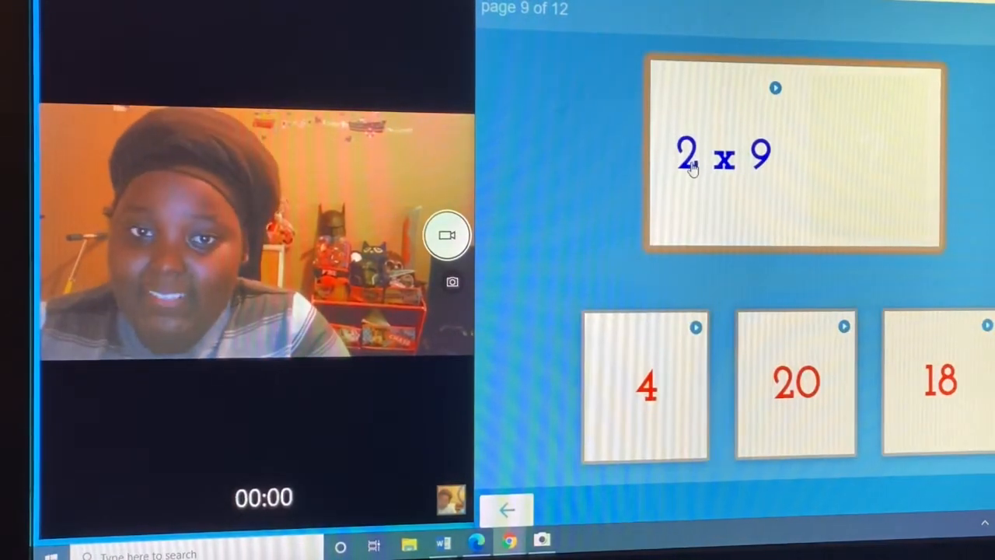
Try 20 for 2 x 9, then match 18 to 2 x 9 and continue to page 11.
click(795, 382)
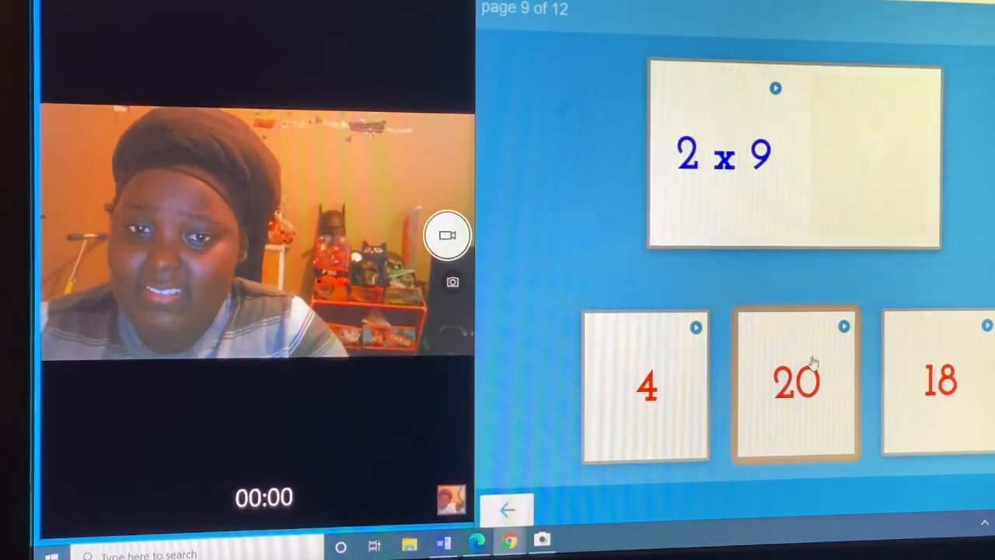
mouse_move(856, 354)
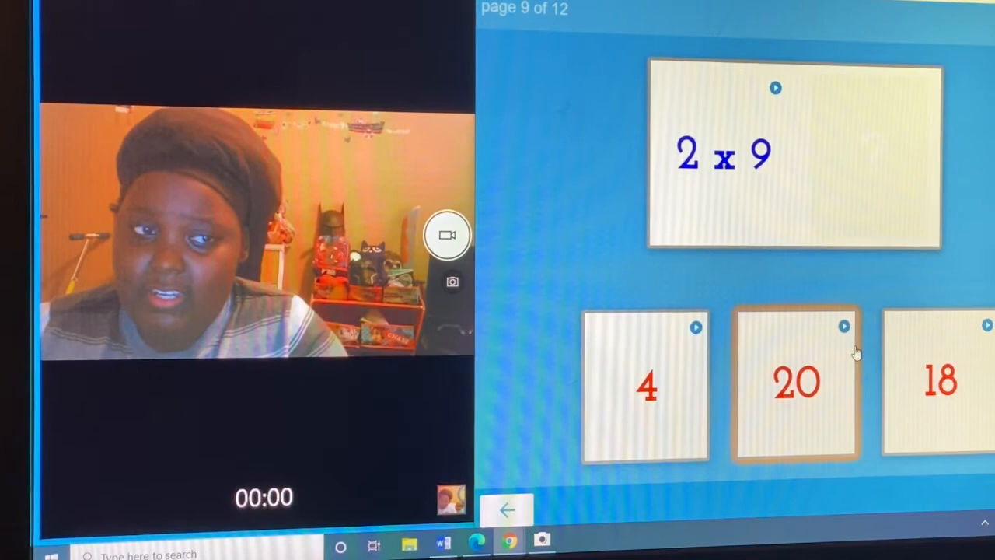
drag(941, 381, 878, 163)
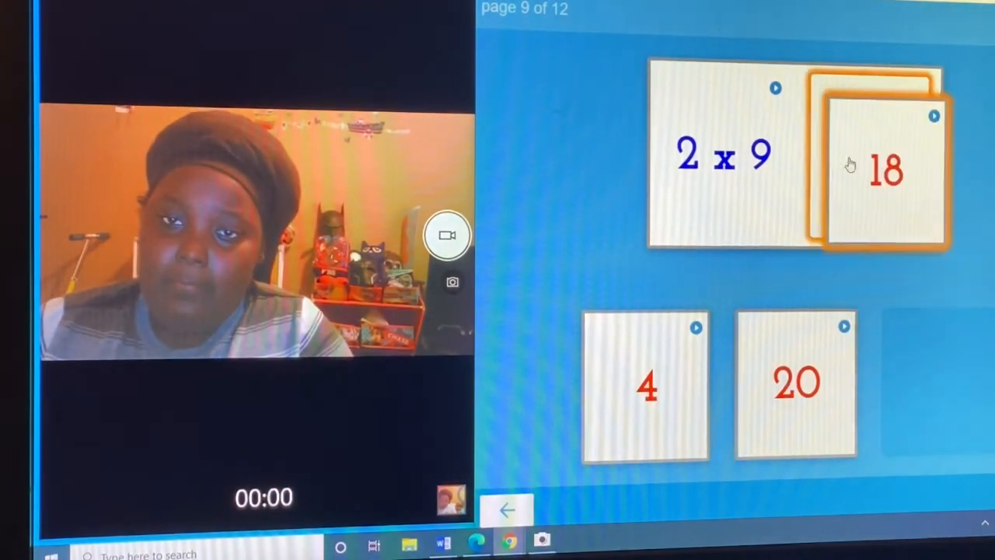
click(885, 169)
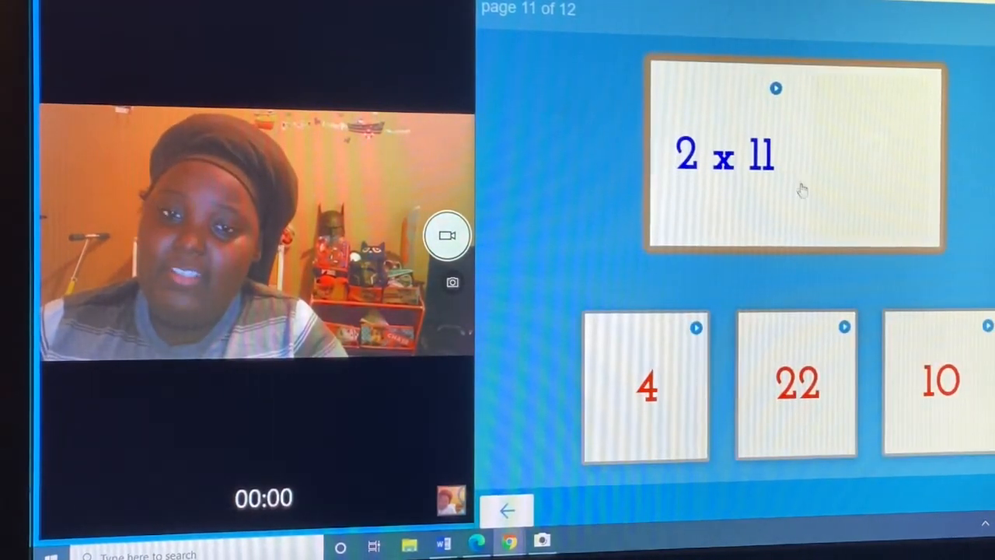
Match 22 to 2 x 11 and answer 2 x 12, finishing the two-times activity.
drag(796, 386, 894, 159)
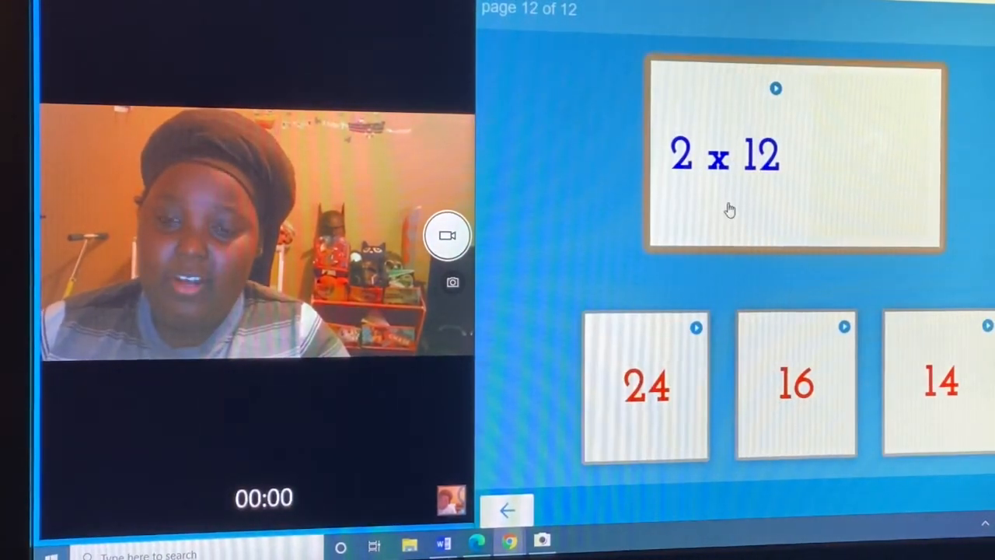
click(647, 386)
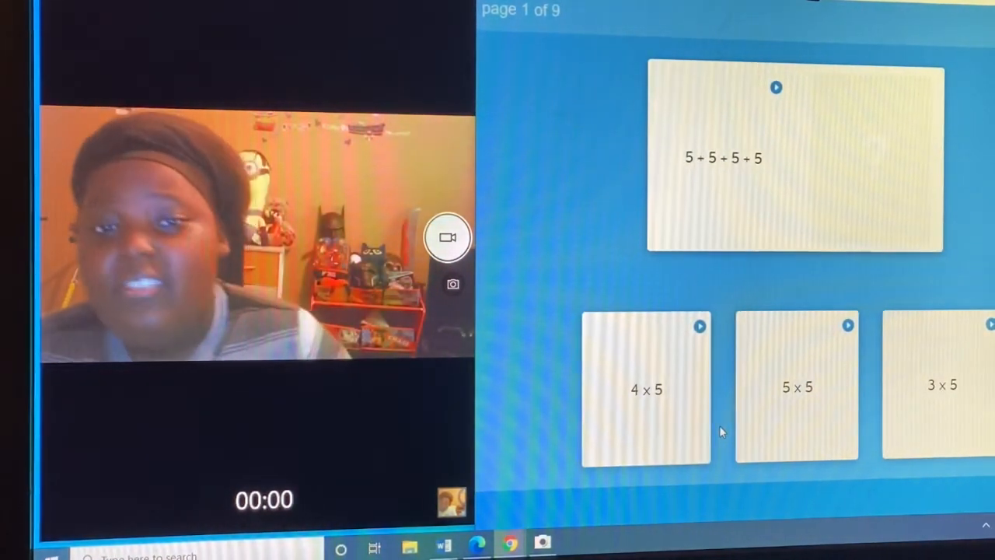
Match the products for the sums of fives, nines, 7 + 7 (2 x 7) and threes.
click(647, 389)
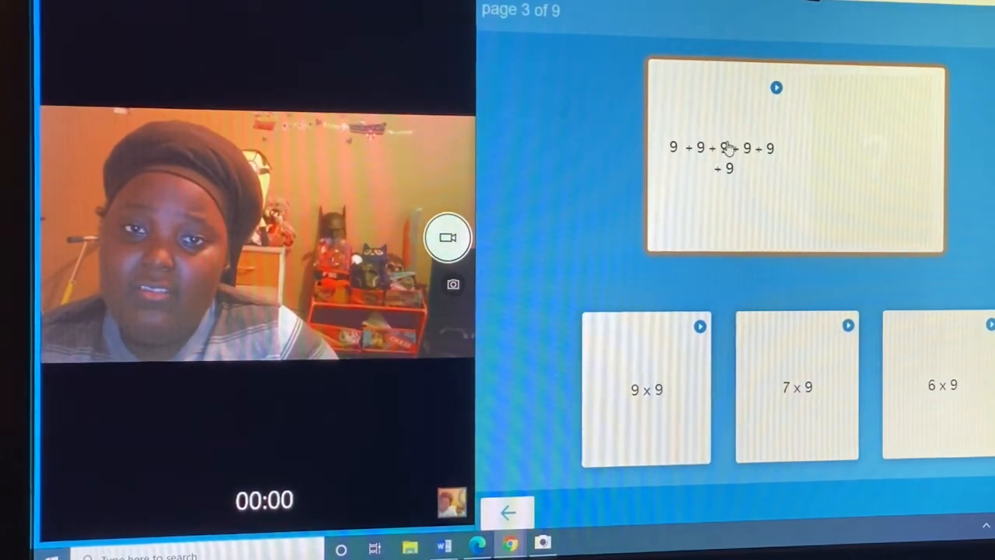
click(796, 386)
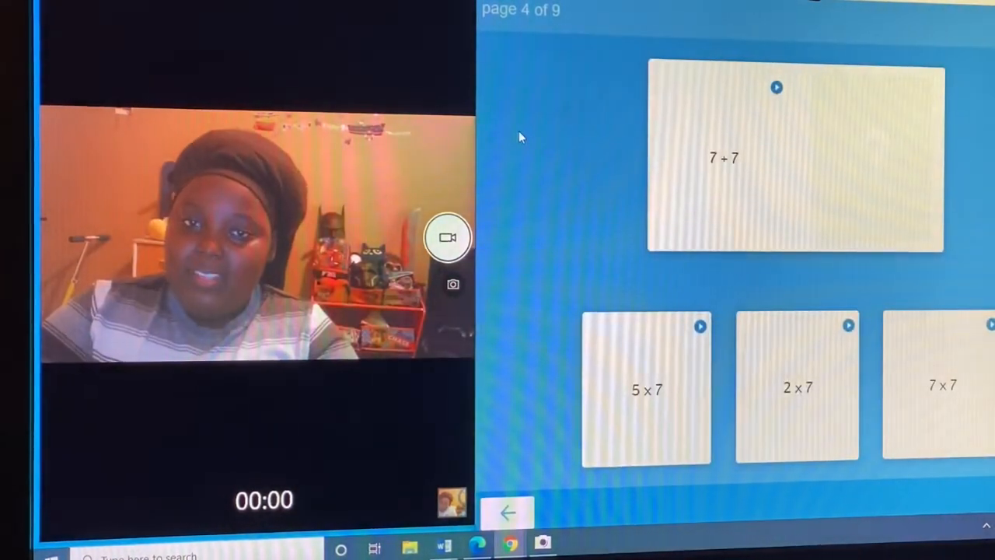
drag(796, 389, 790, 218)
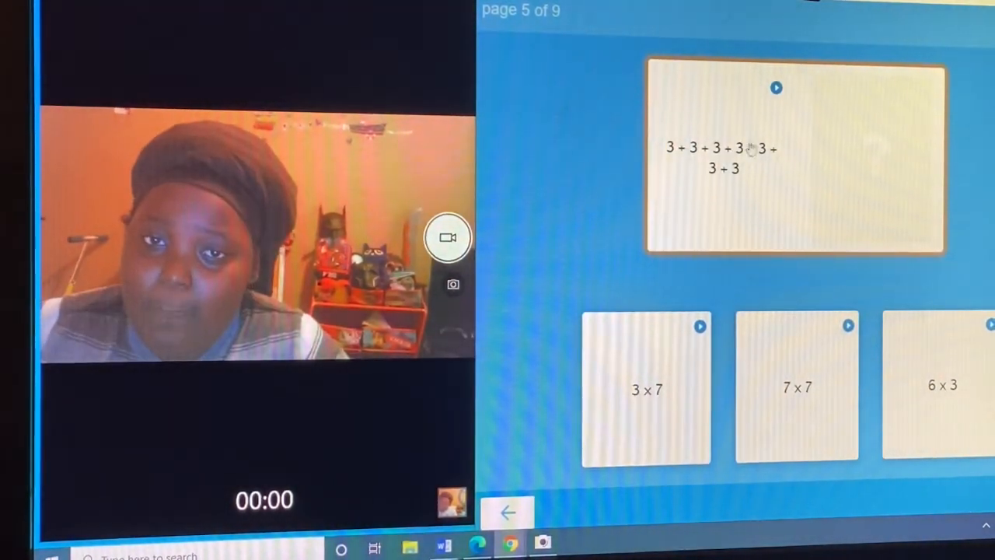
click(797, 388)
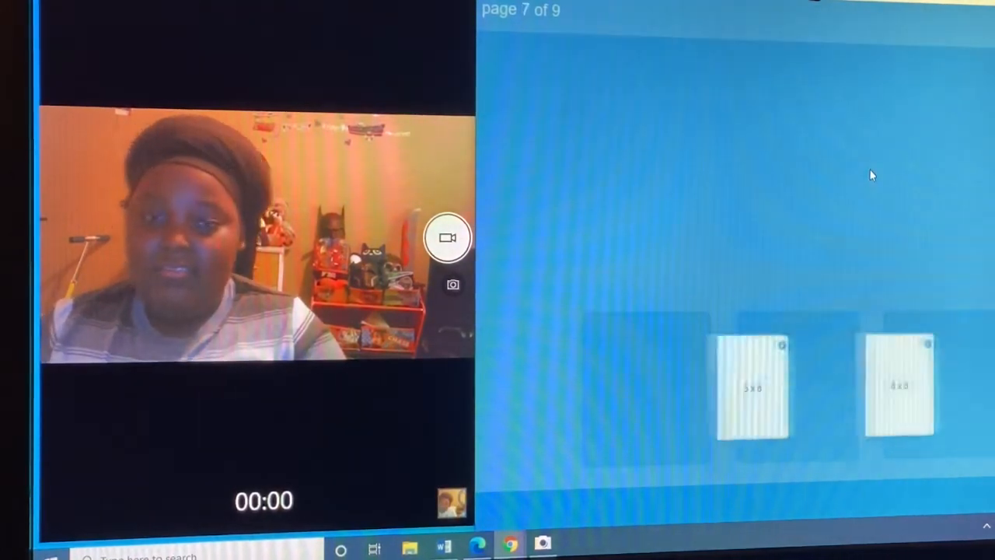
Match 5 x 1 to 1+1+1+1+1 and 4 x 2 to 2+2+2+2, completing the activity.
click(753, 385)
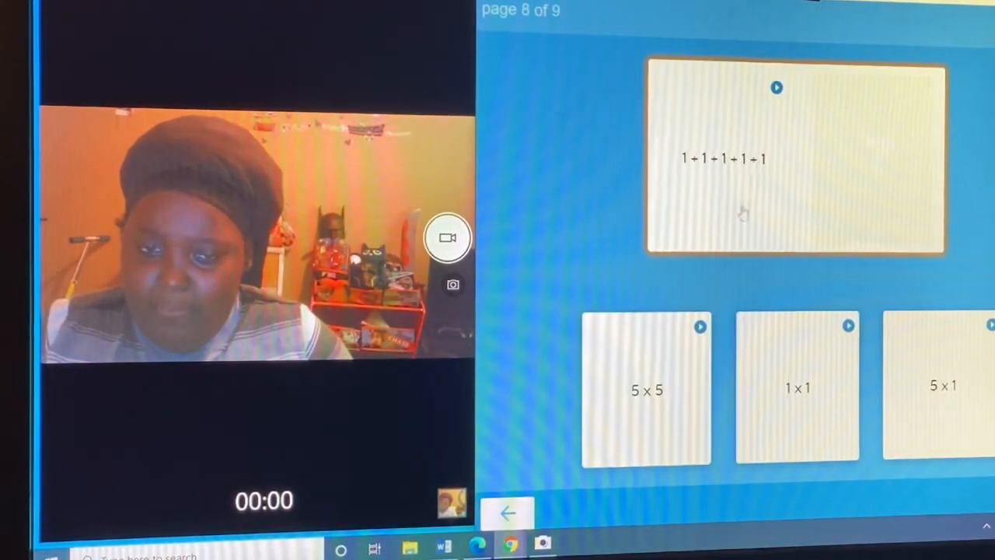
drag(942, 386, 871, 175)
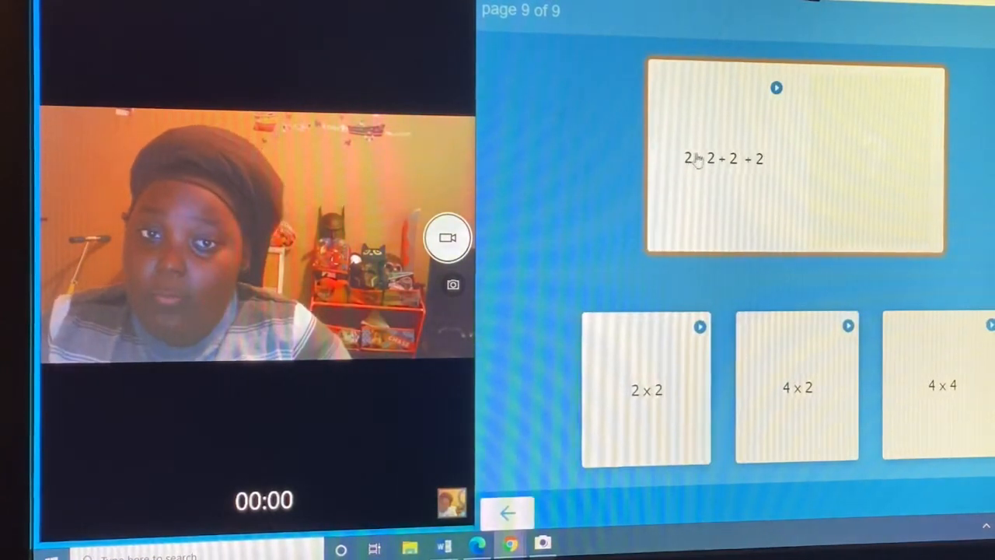
click(796, 388)
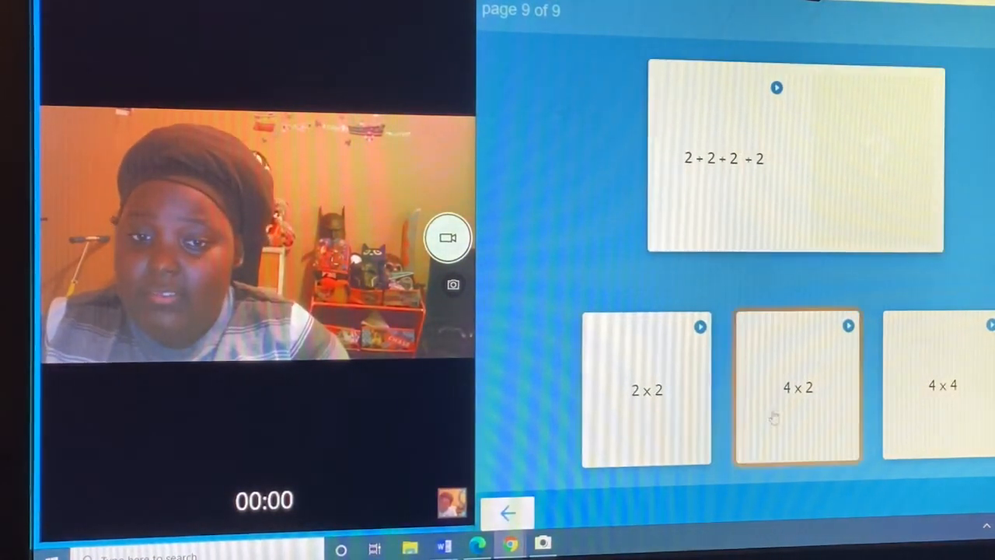
click(798, 388)
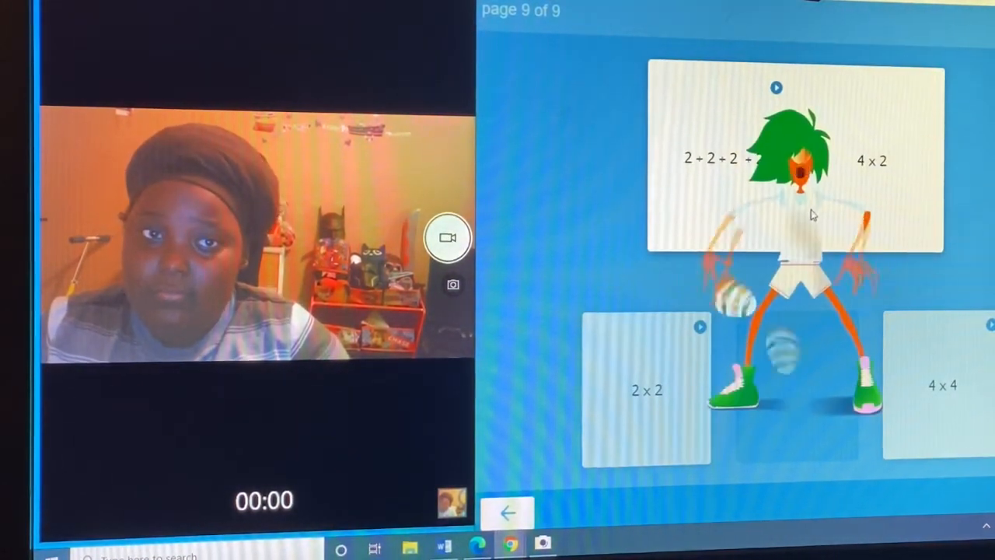